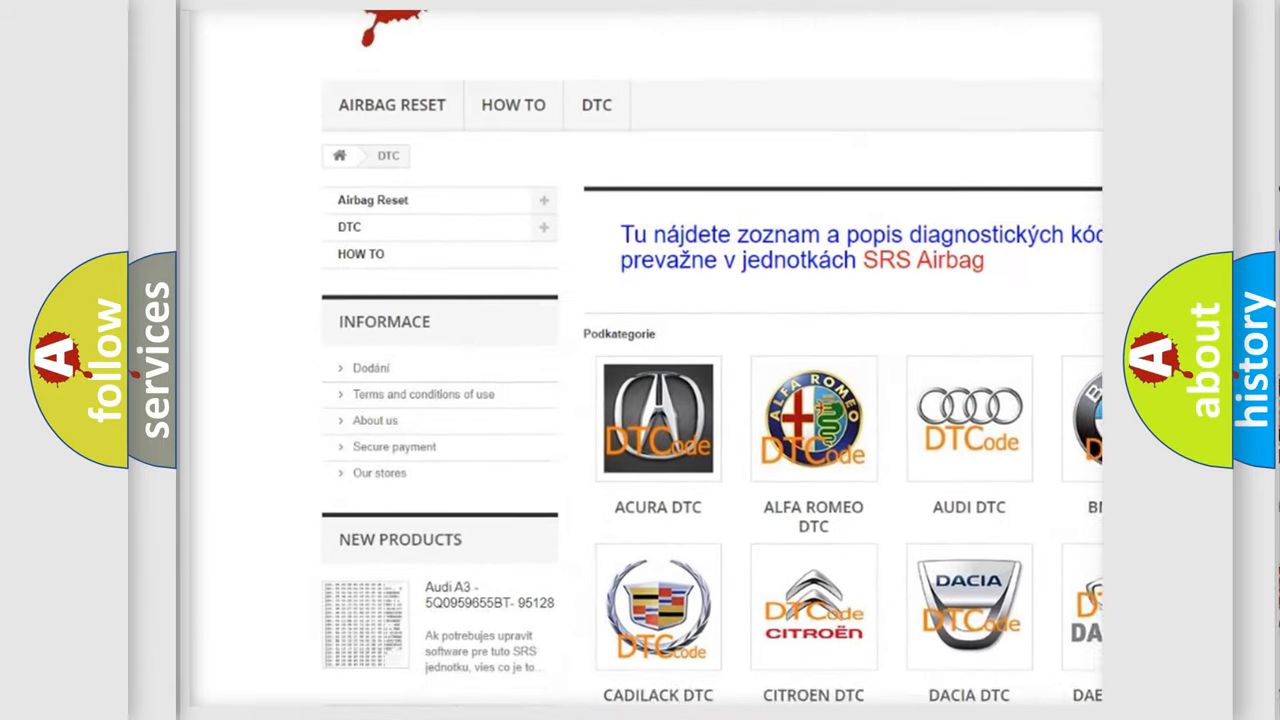
Step: Scroll the DTC brand overview and open the BMW DTC category tile
{"action": "scroll", "scroll_direction": "down", "scroll_amount": 3}
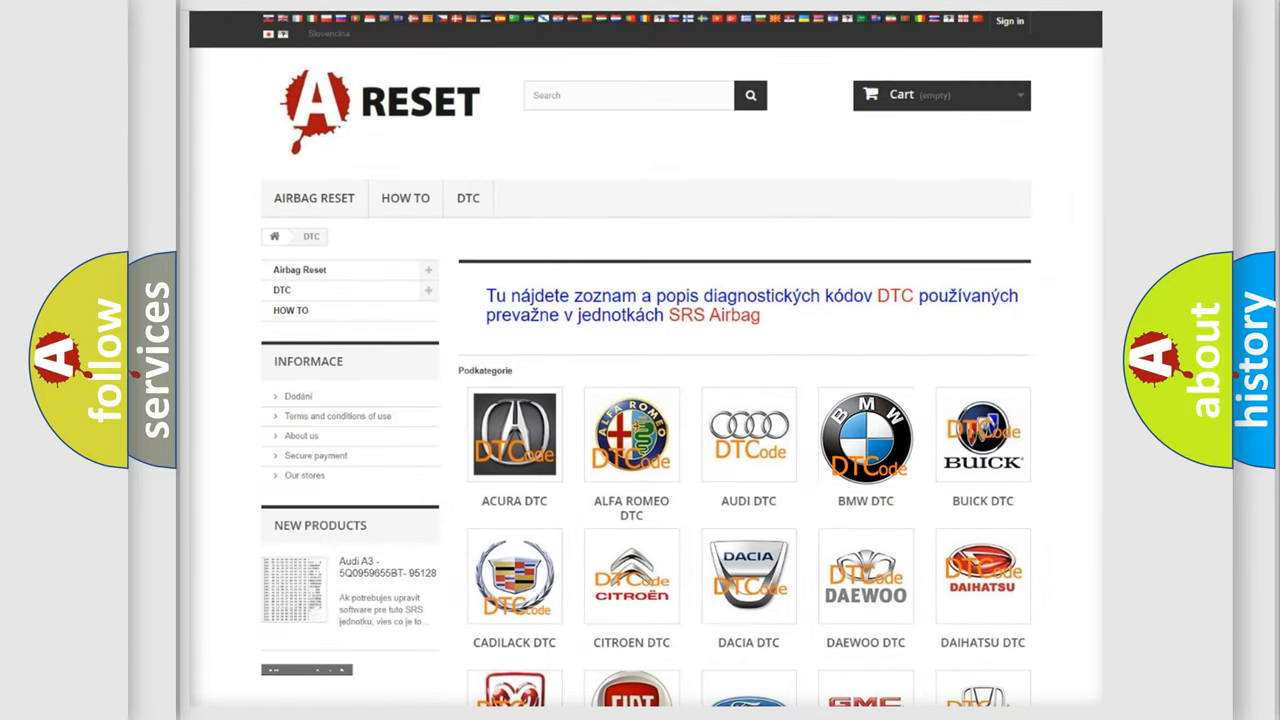
{"action": "left_click", "coordinate": [865, 435]}
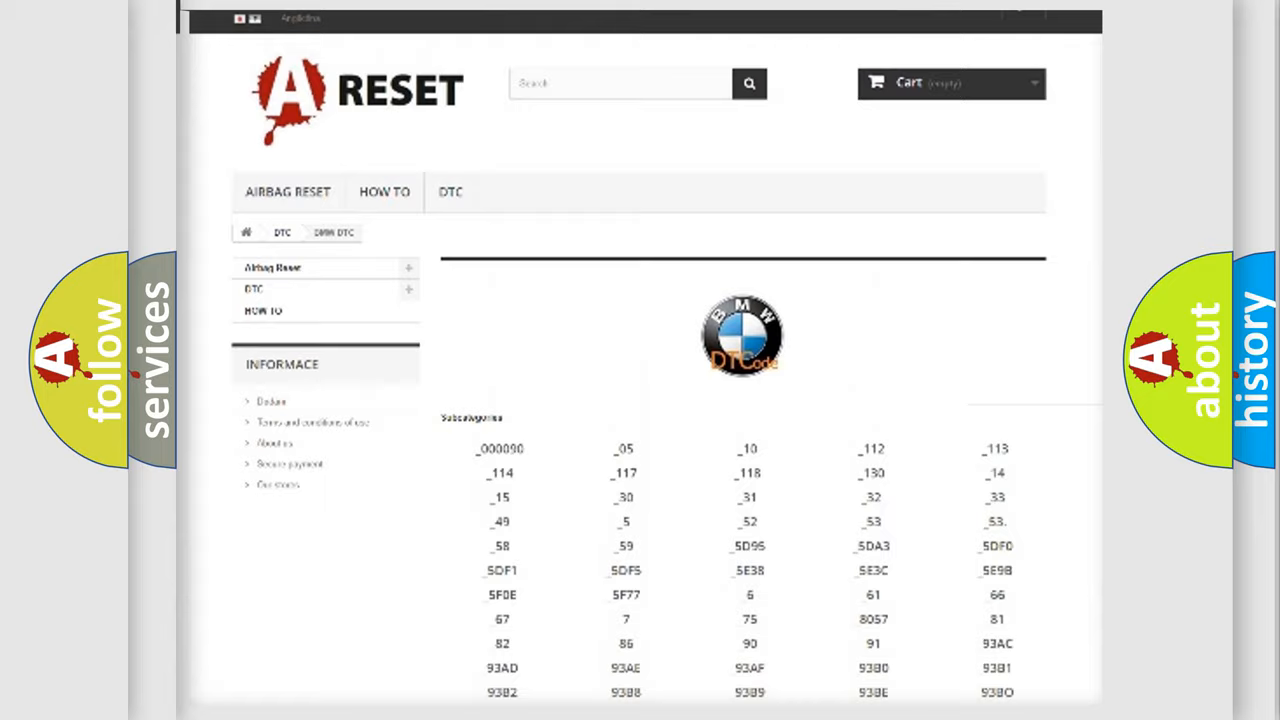